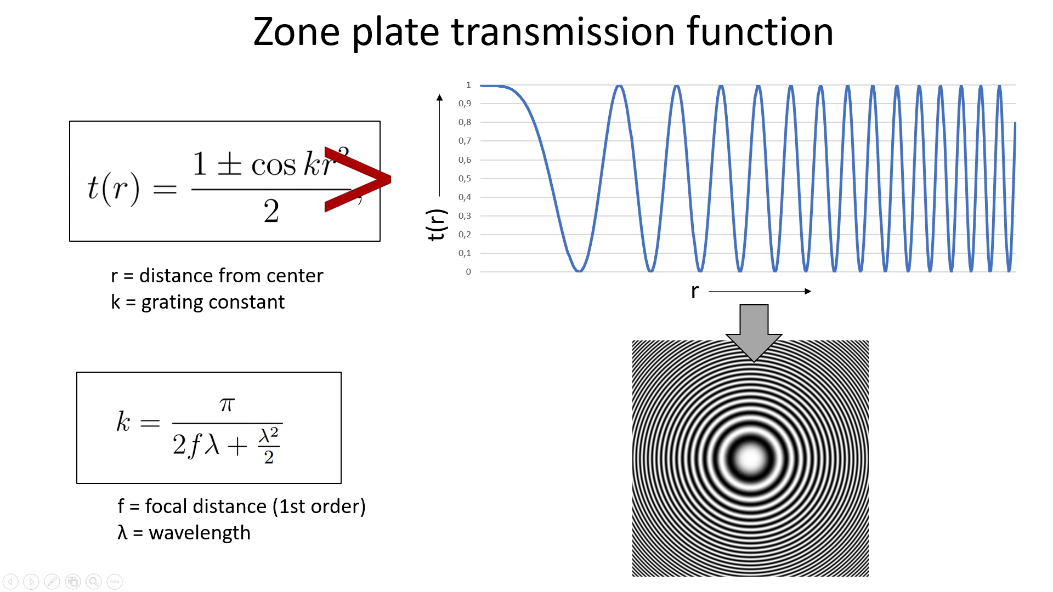
Rearrange the on-screen windows and bring Zone Plate Generator to the front.
left_click_drag(342, 182, 598, 182)
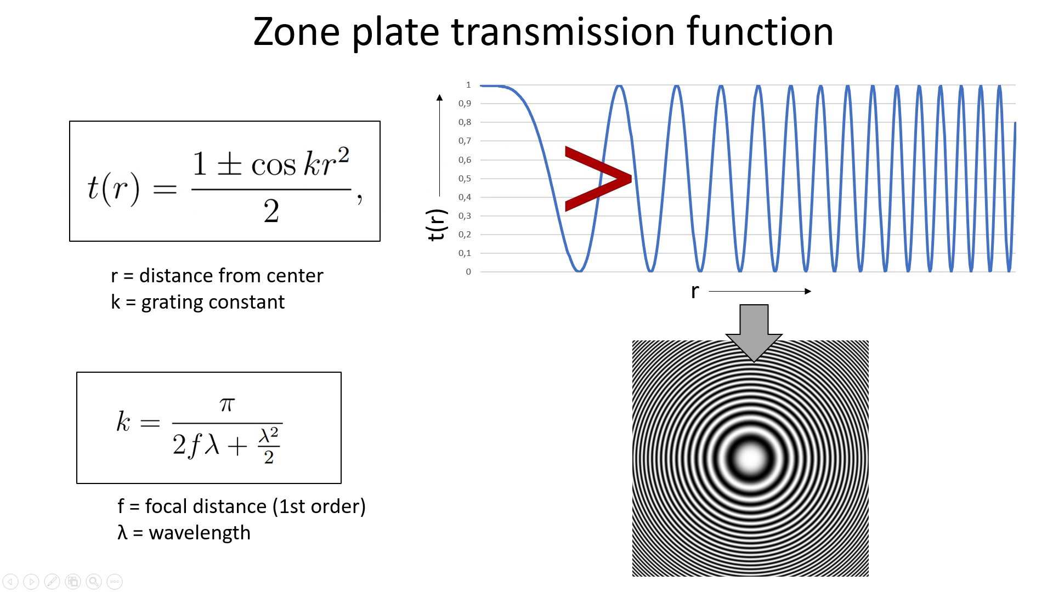
left_click_drag(591, 182, 739, 182)
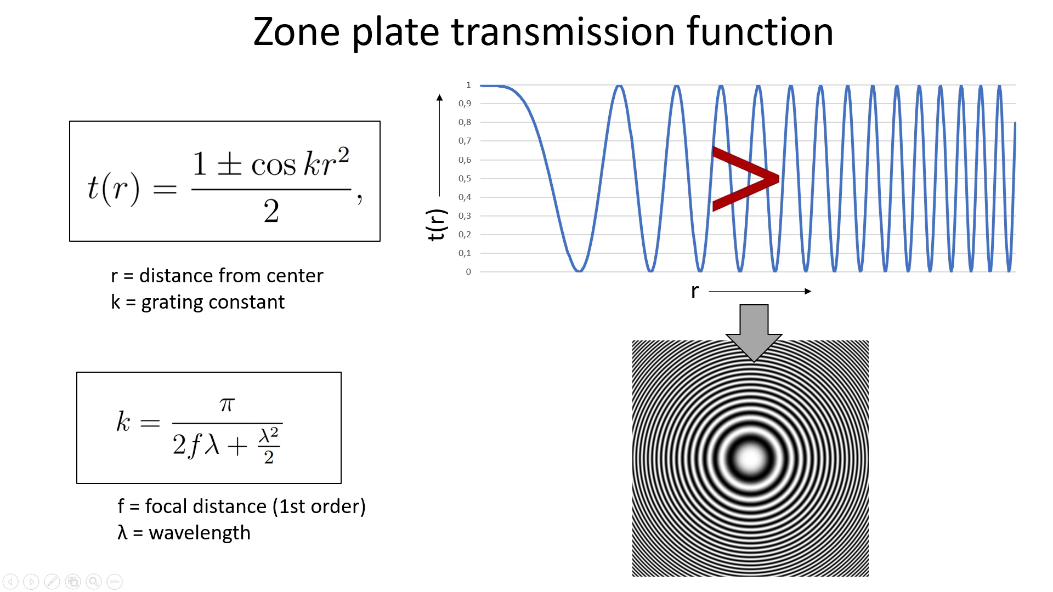
left_click_drag(745, 185, 900, 175)
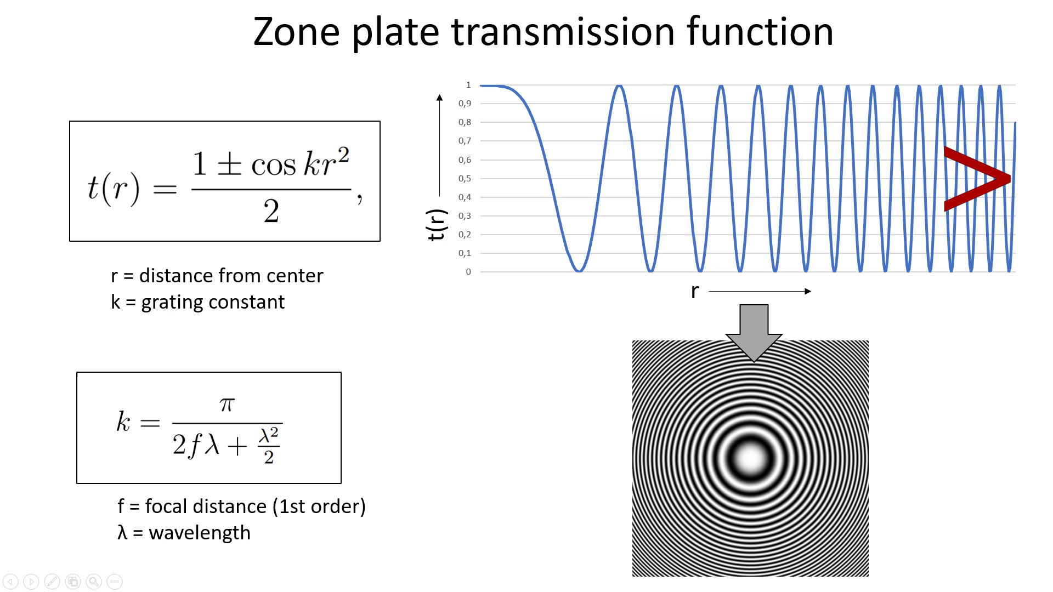
left_click_drag(980, 181, 74, 423)
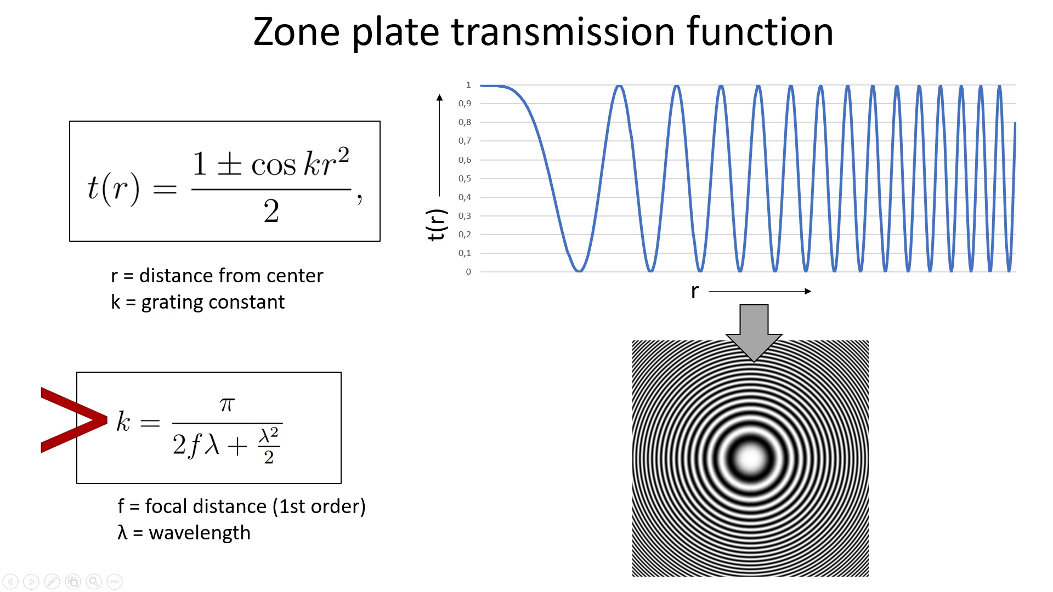
left_click(173, 580)
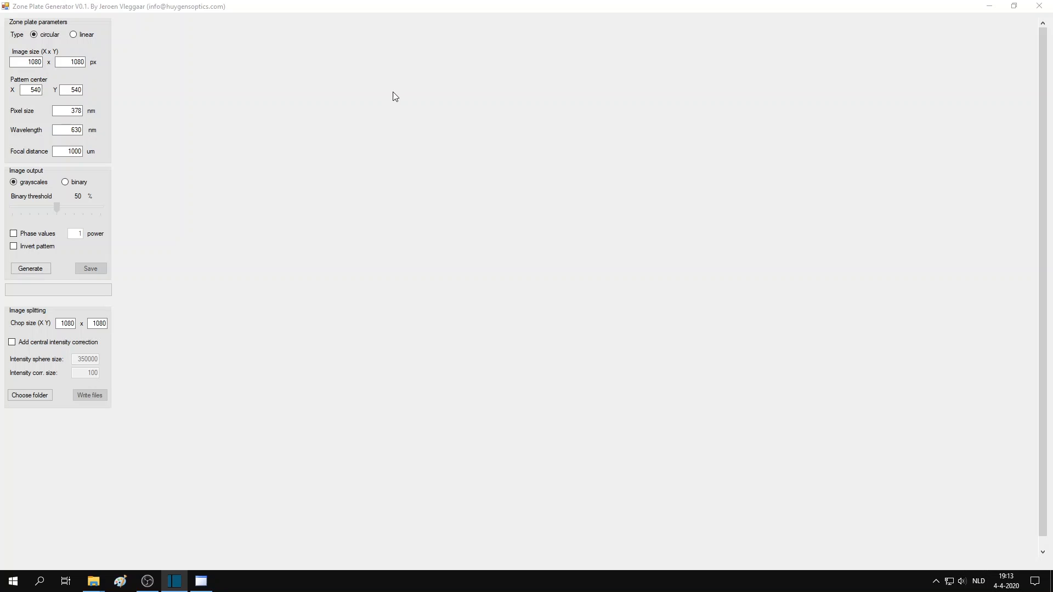
mouse_move(216, 22)
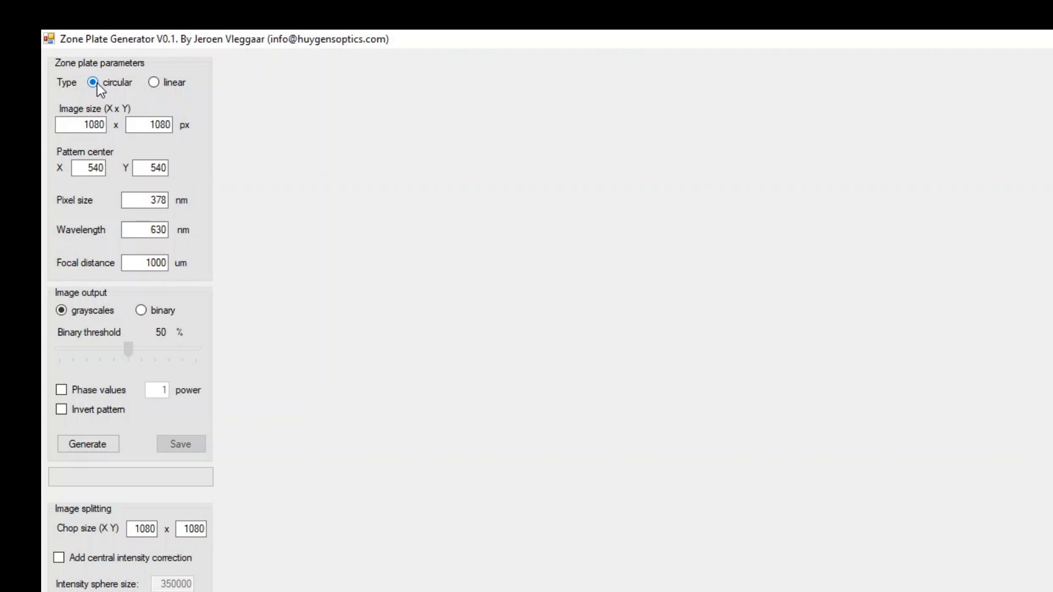
mouse_move(171, 113)
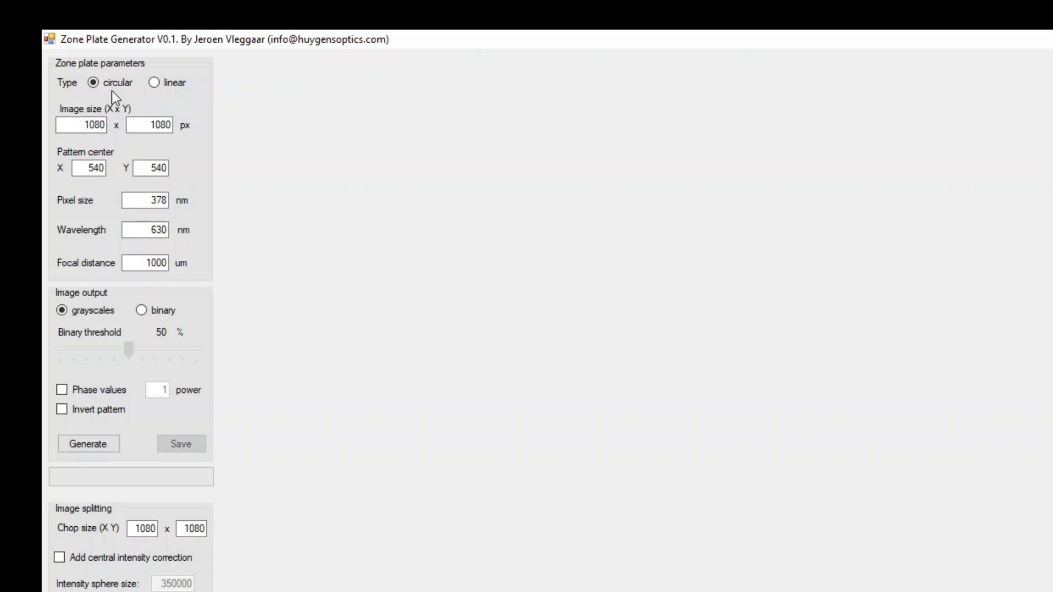
Review the 1080 × 1080 size, centre X, 630 nm wavelength and 1000 µm focal distance, keeping grayscale output.
left_click(84, 125)
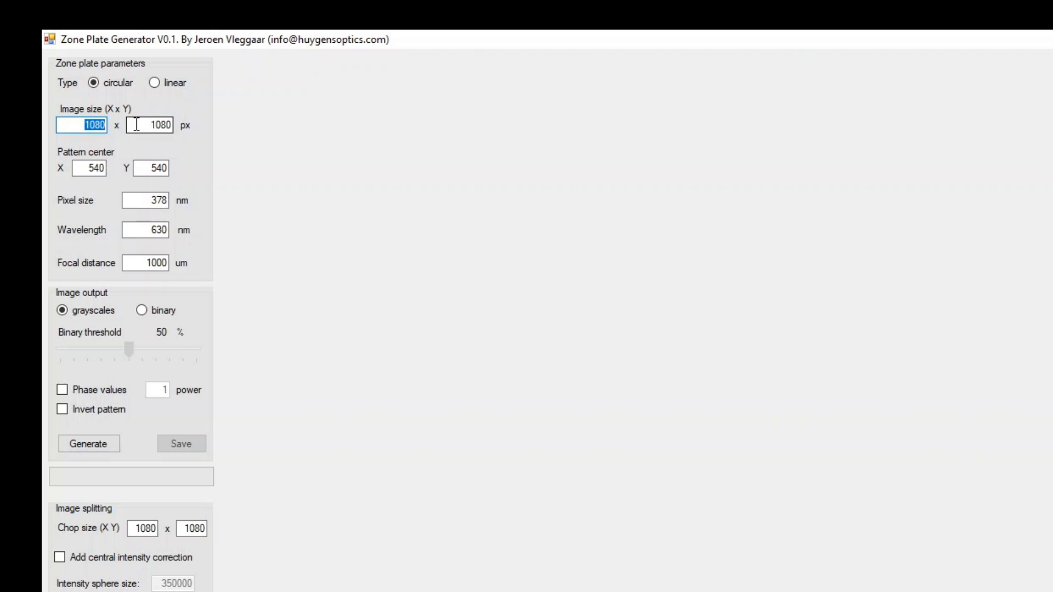
left_click(90, 168)
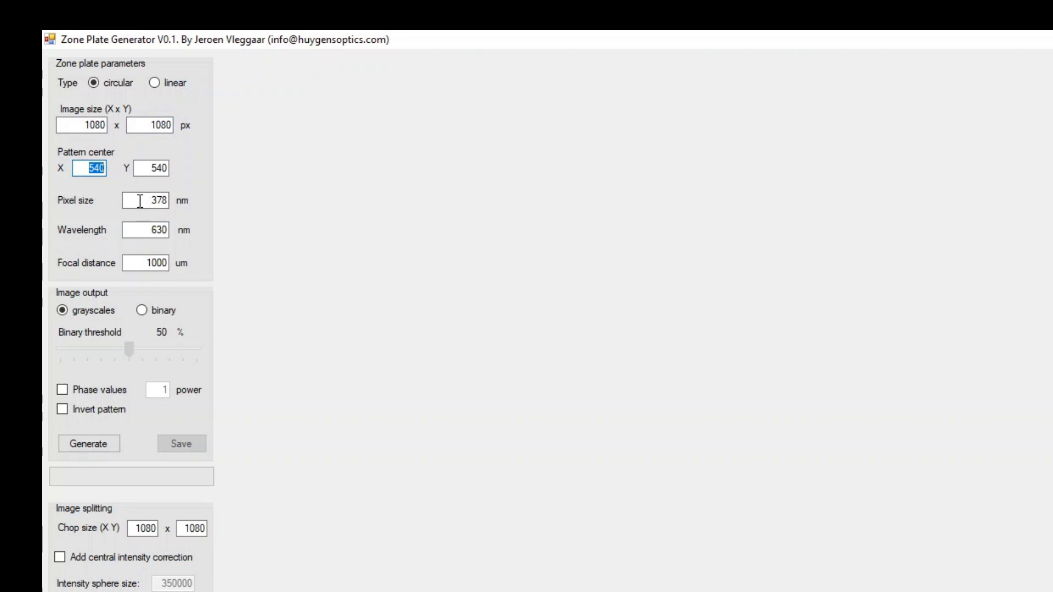
left_click(145, 230)
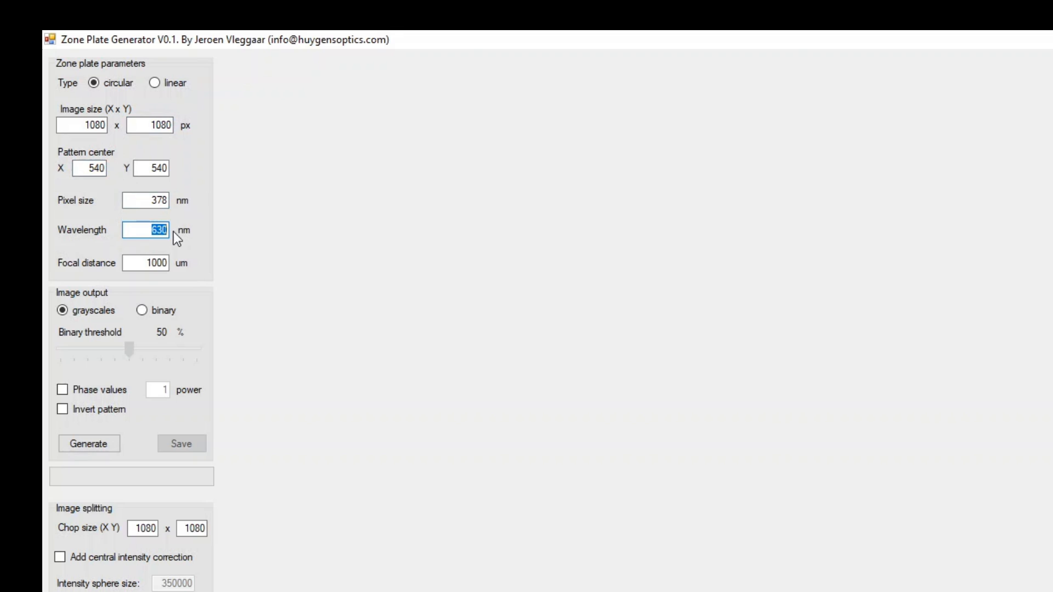
left_click(146, 263)
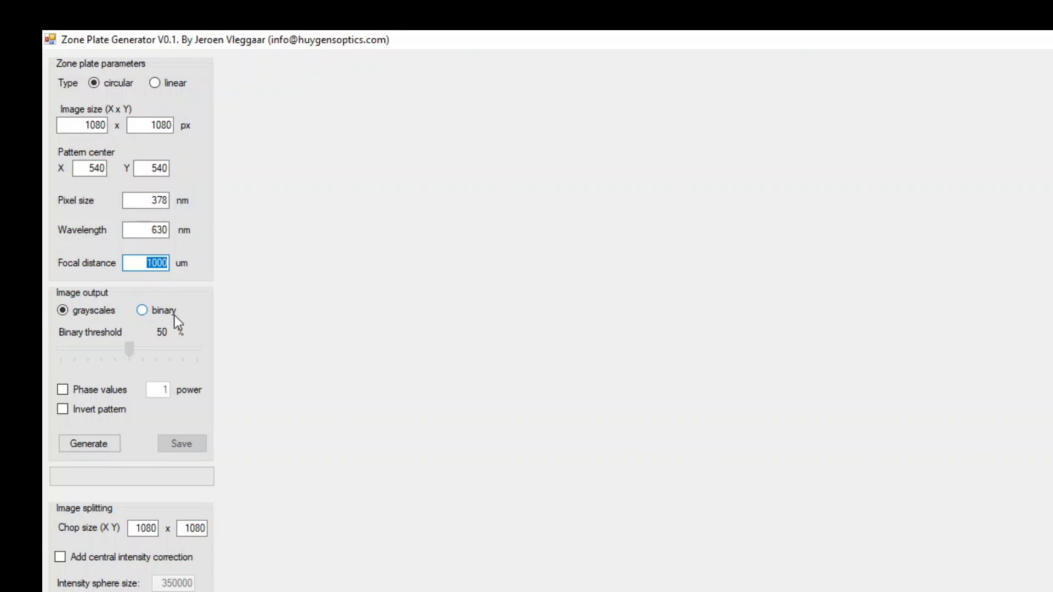
left_click(62, 310)
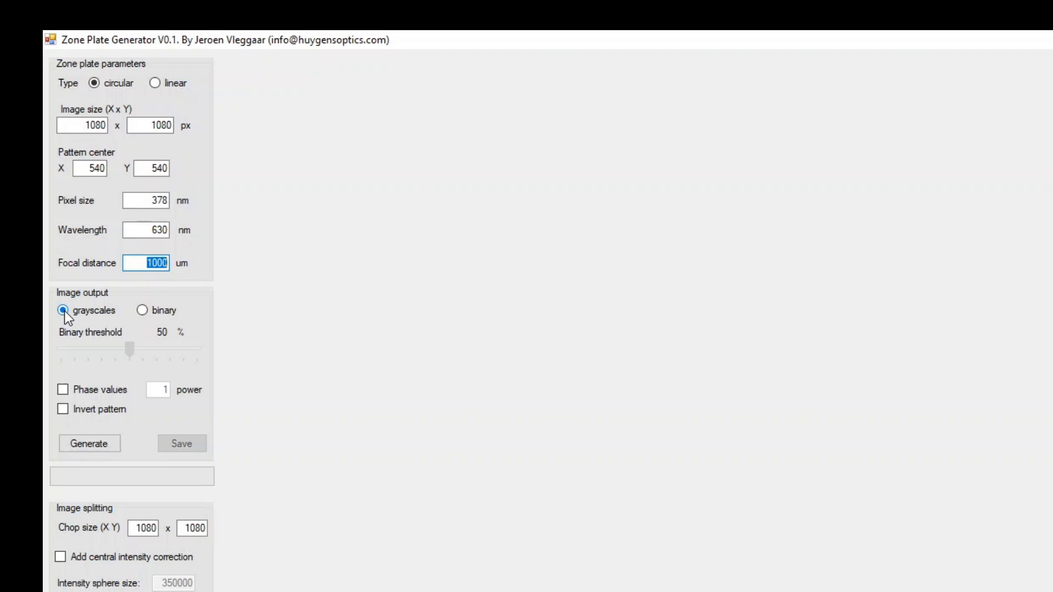
left_click(142, 311)
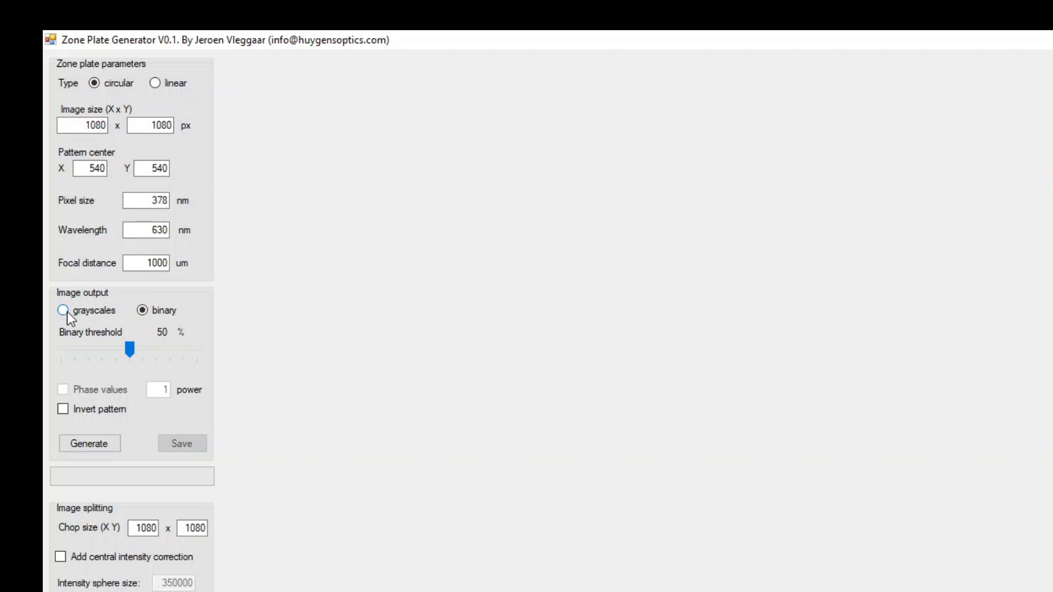
left_click(62, 311)
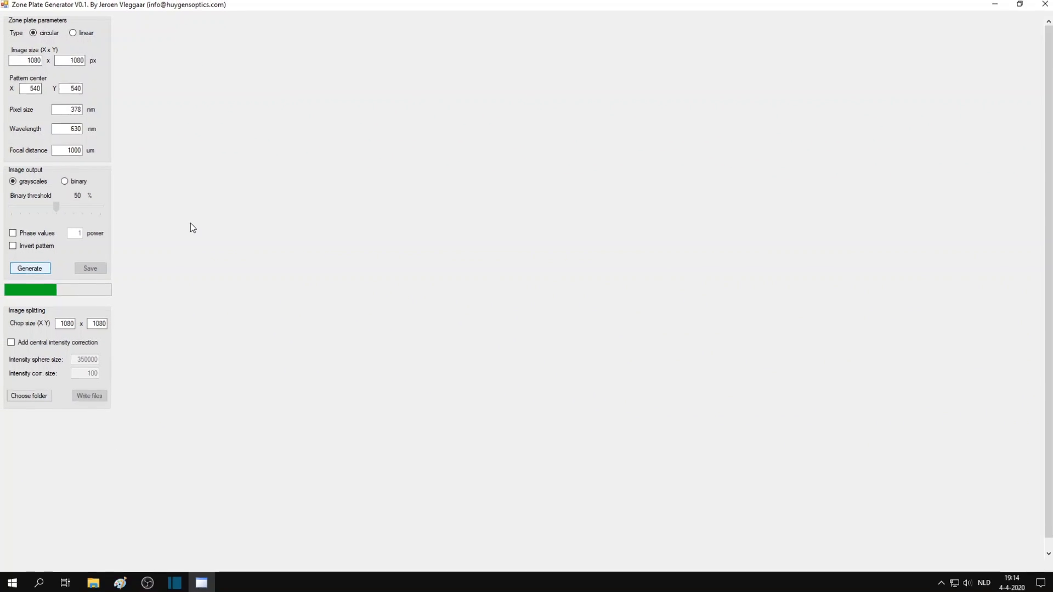
Generate the circular grayscale zone plate.
left_click(30, 269)
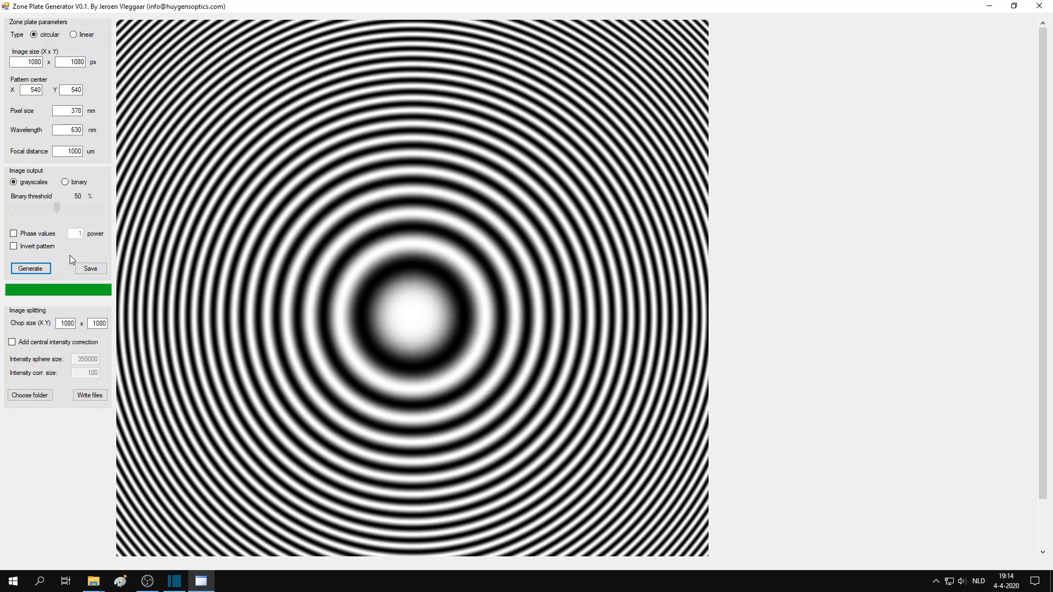
mouse_move(82, 263)
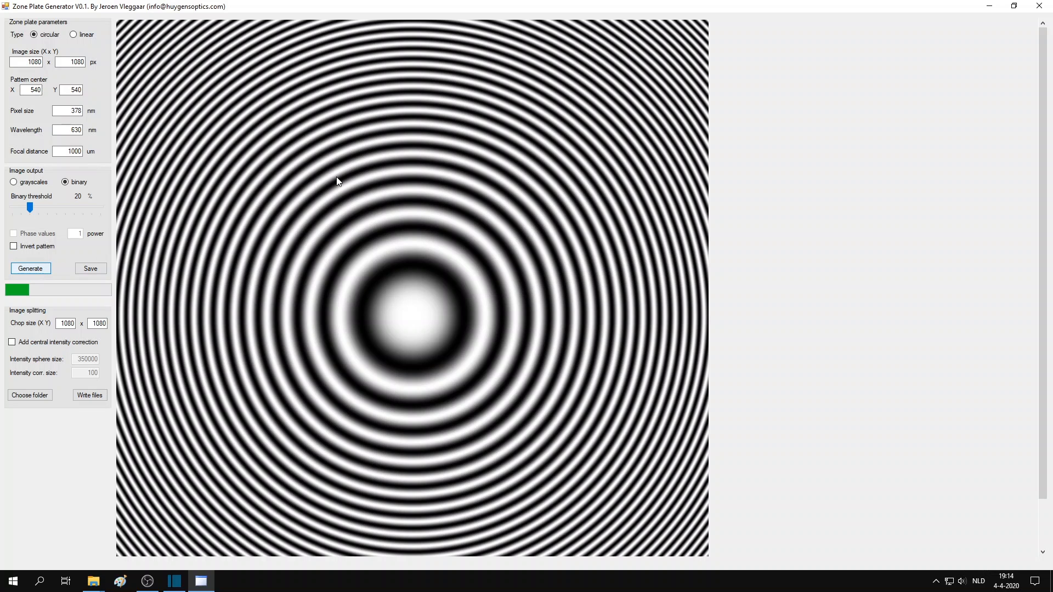
left_click(30, 268)
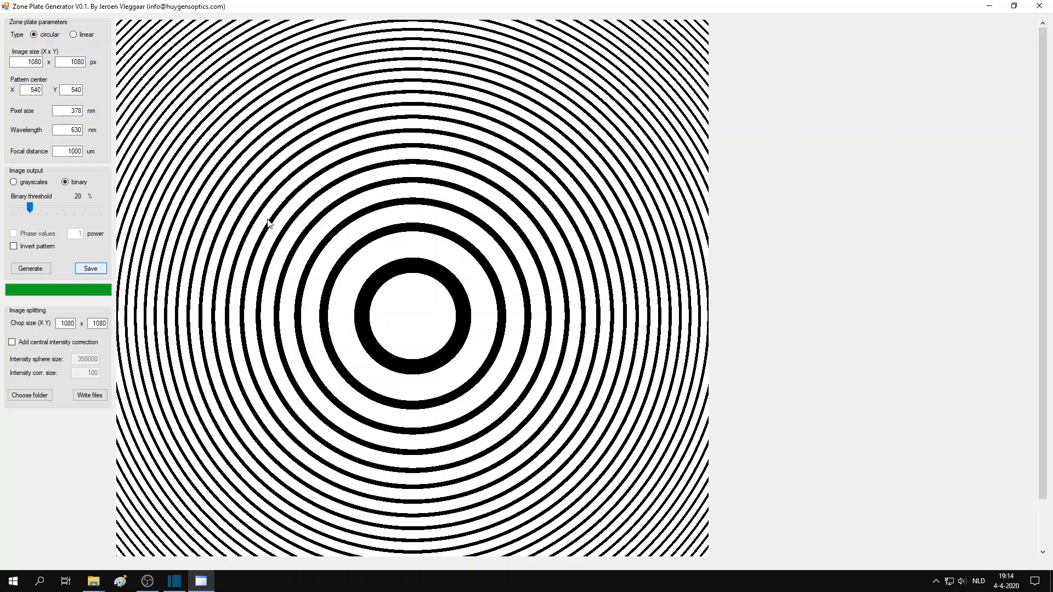
left_click(90, 269)
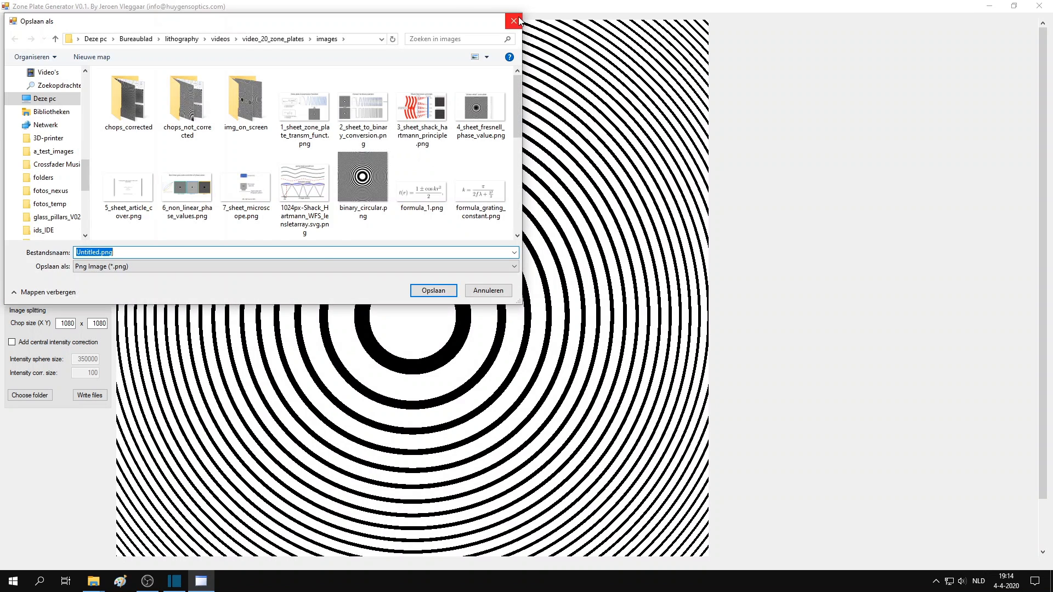
left_click(514, 21)
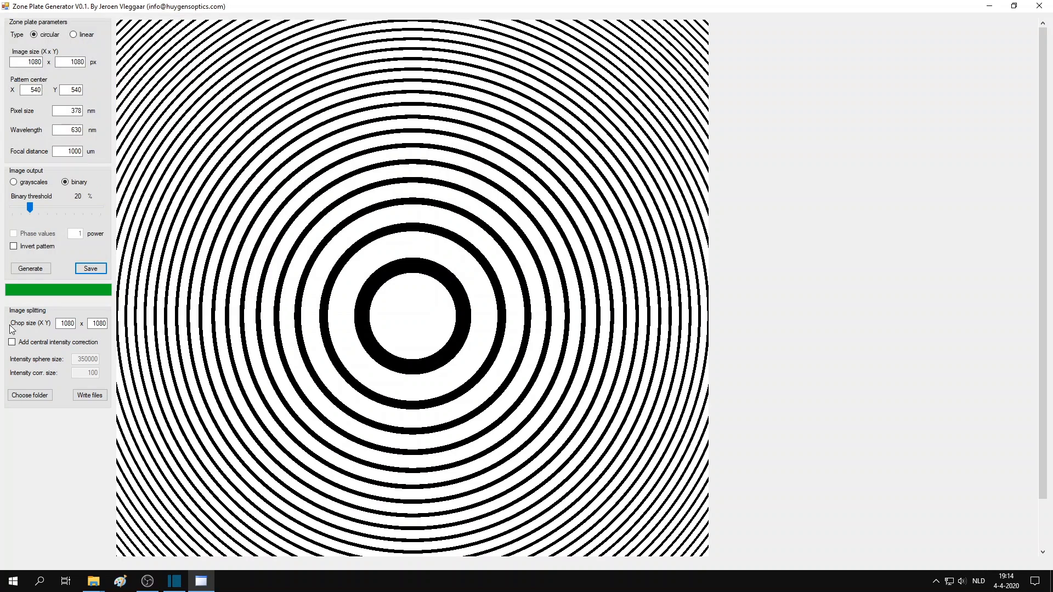
mouse_move(105, 375)
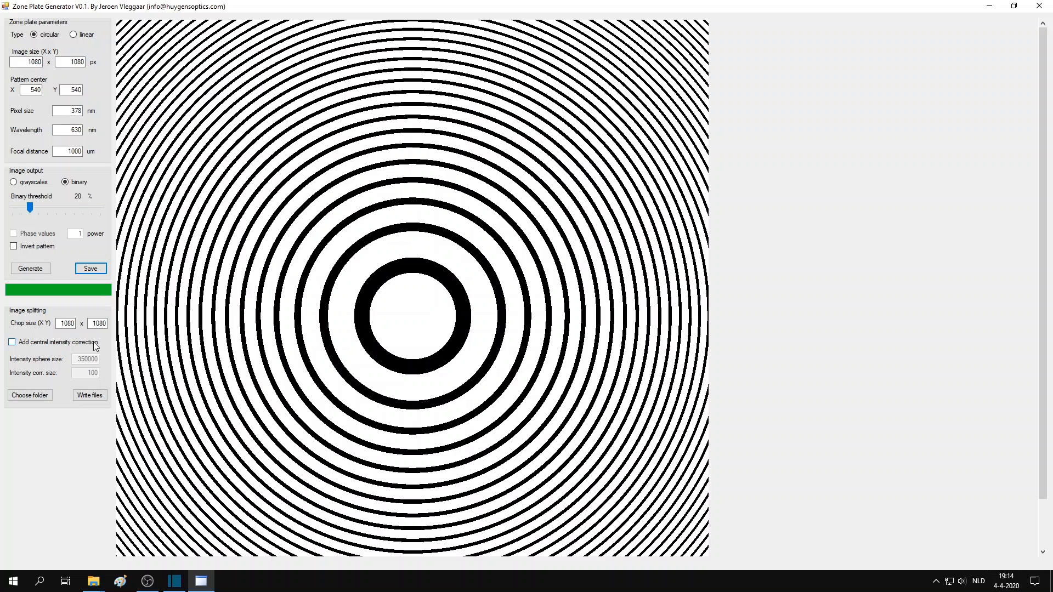
mouse_move(39, 335)
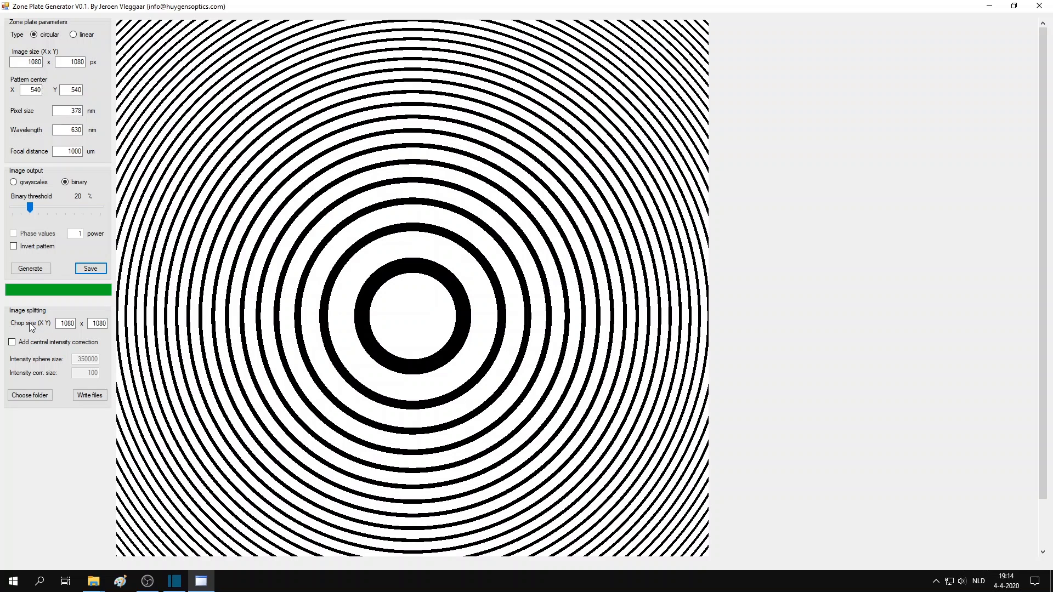
Chop the binary pattern into 108 × 108 tiles and write 100 files to a_test_images.
left_click(67, 323)
type("108")
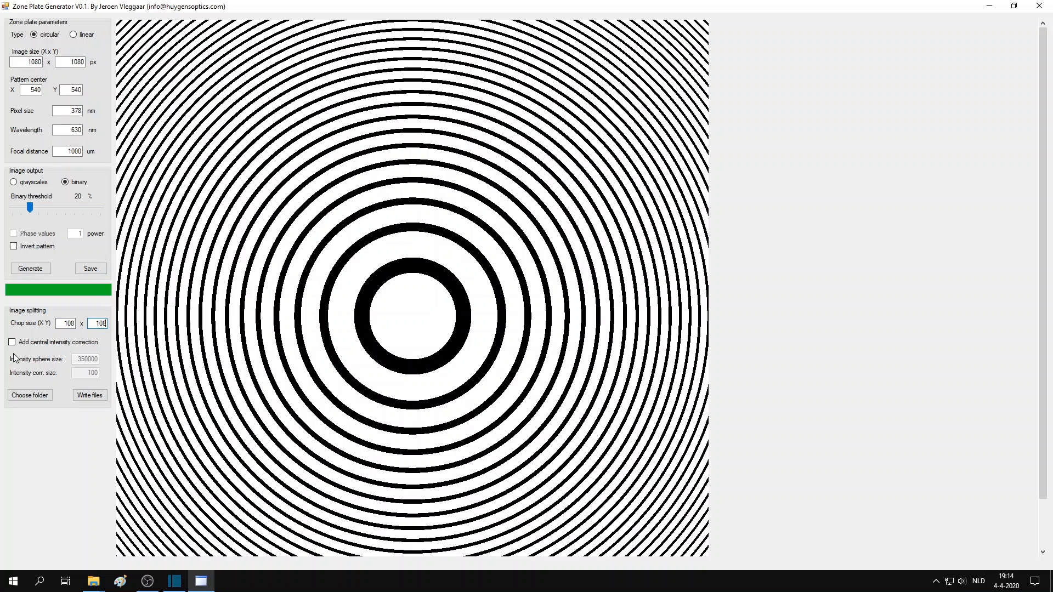
left_click(30, 394)
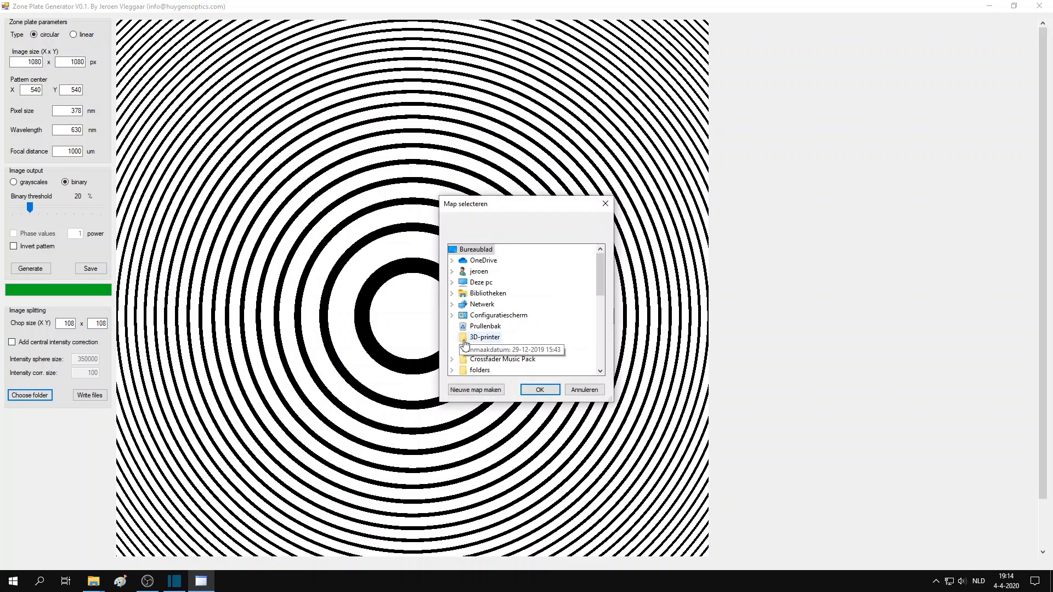
left_click(539, 389)
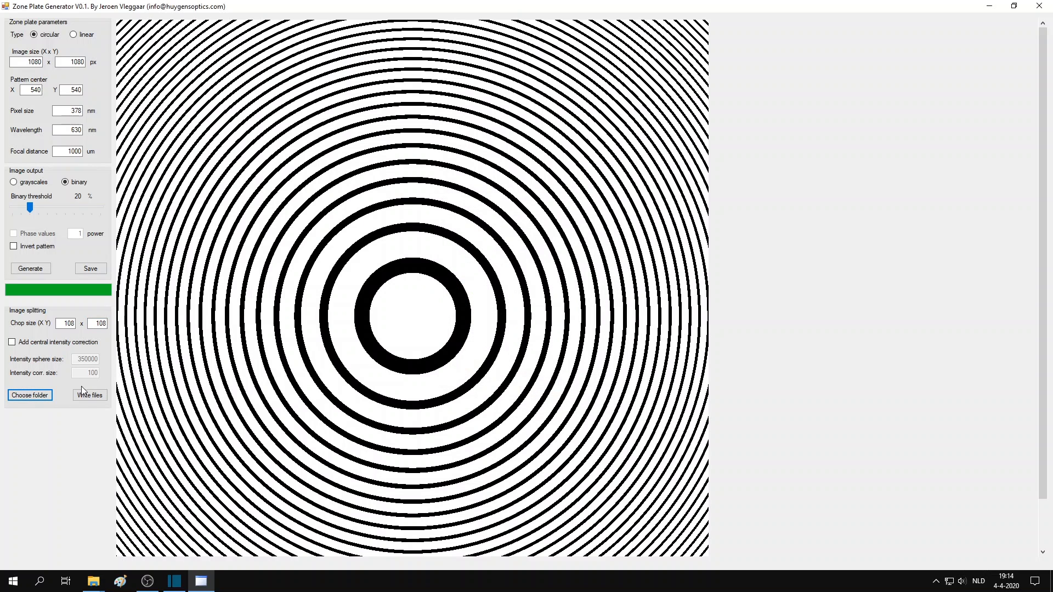
left_click(89, 394)
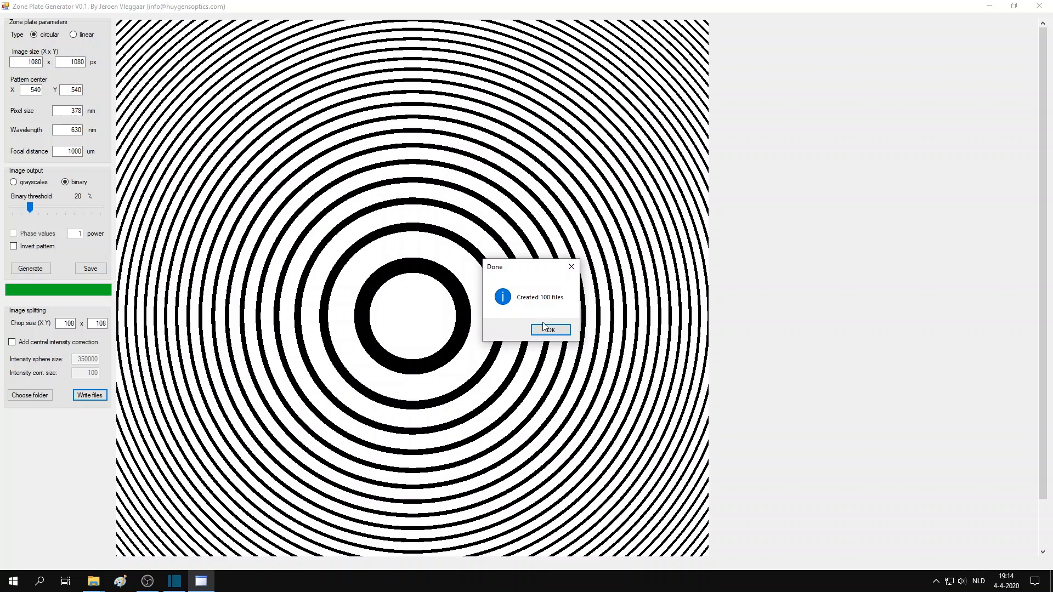
left_click(549, 329)
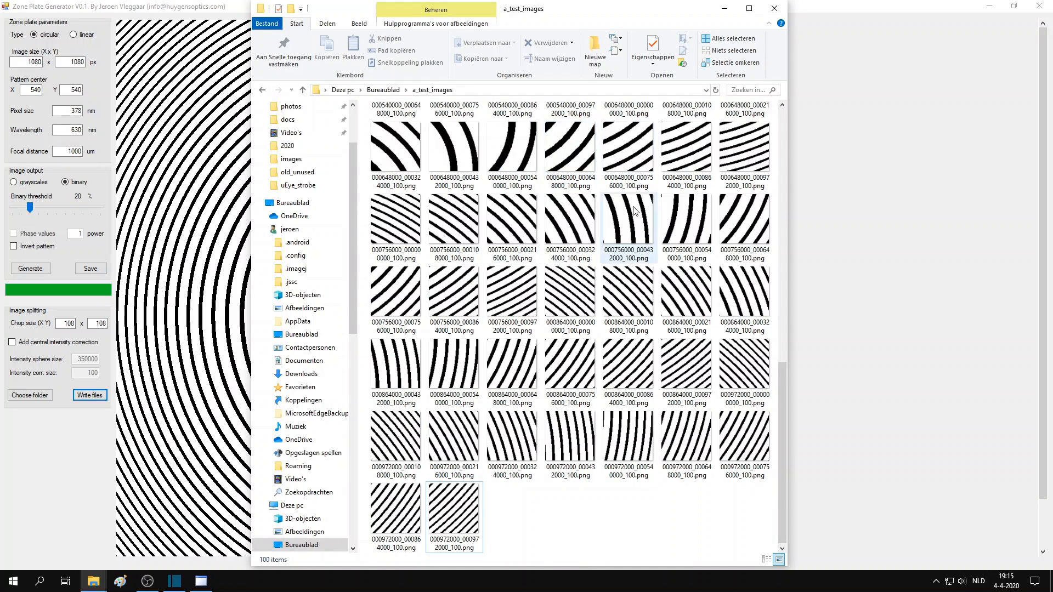
Scroll through the tile thumbnails in a_test_images, then close the Explorer window.
scroll("down", 3)
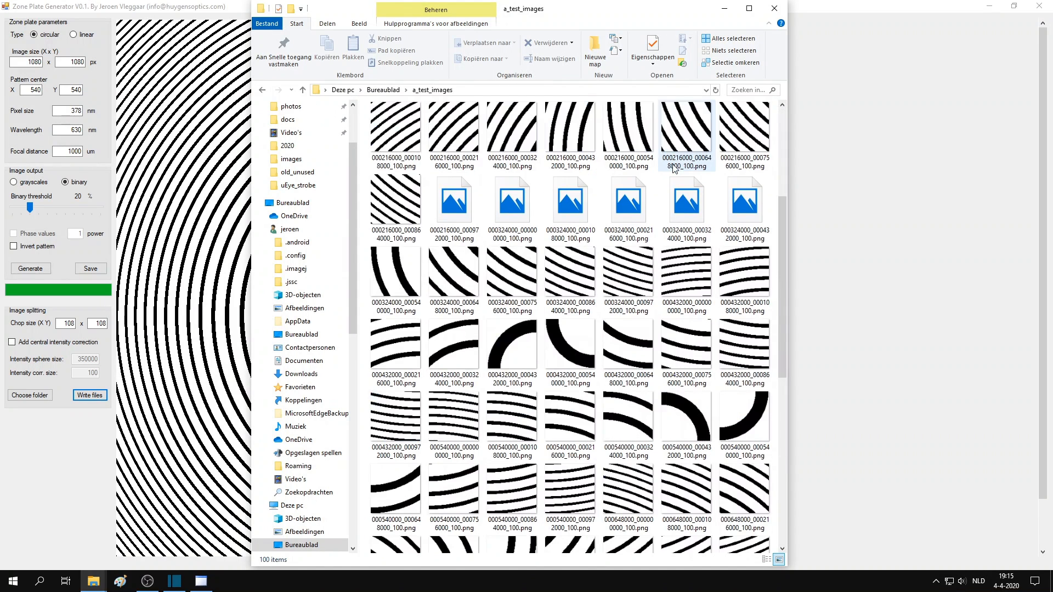
left_click(568, 134)
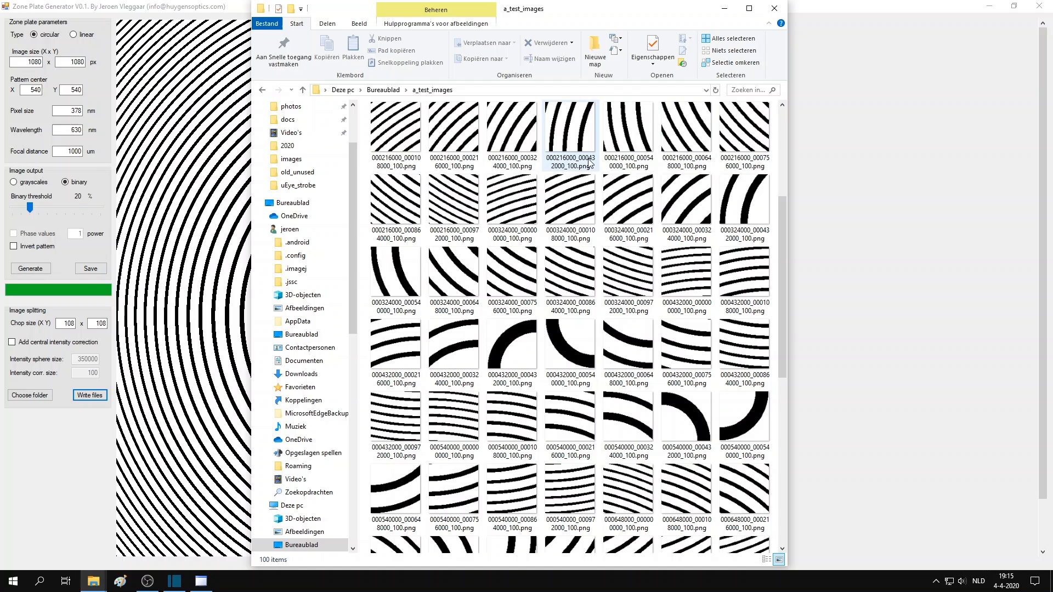
mouse_move(562, 170)
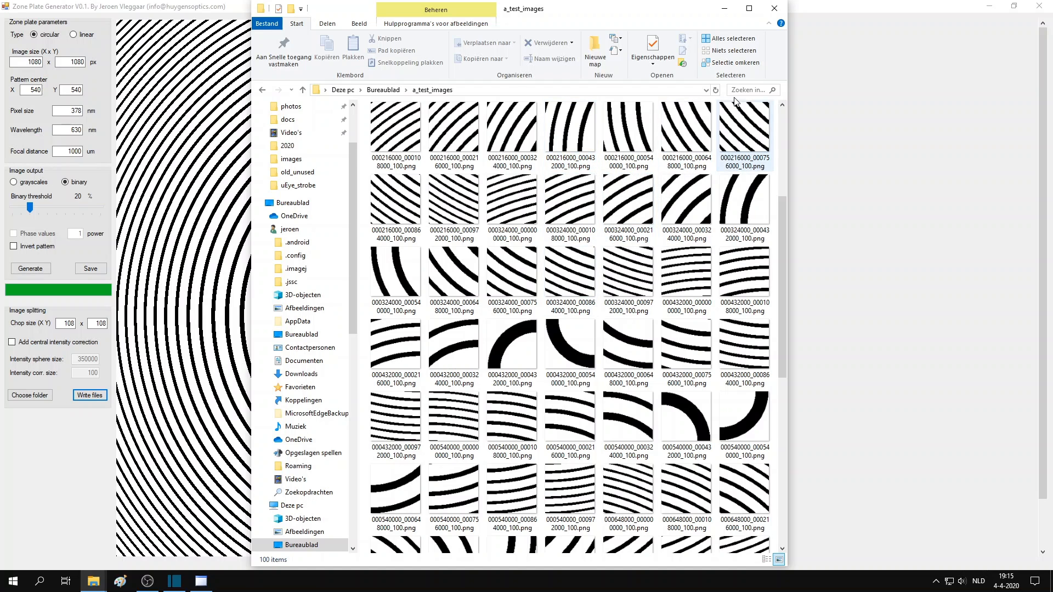
left_click(200, 581)
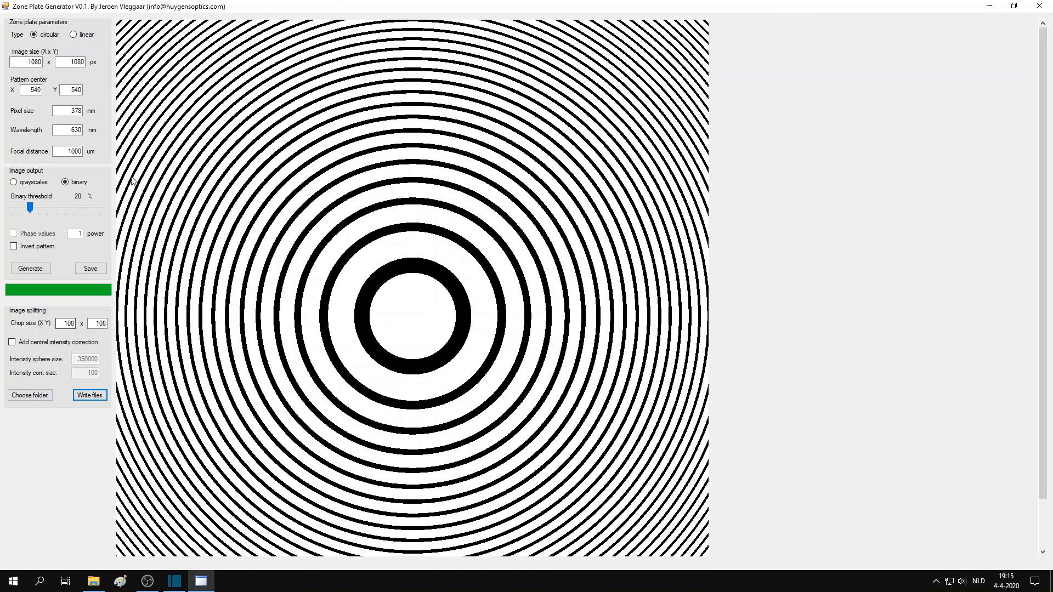
Generate and save a grayscale zone plate with Phase values enabled.
left_click(13, 182)
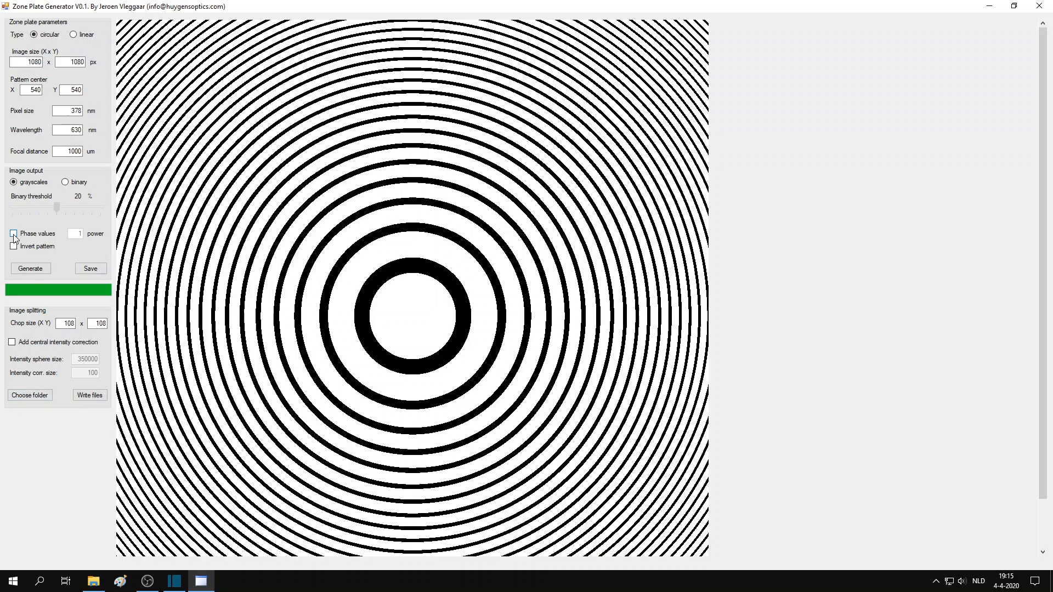
left_click(12, 233)
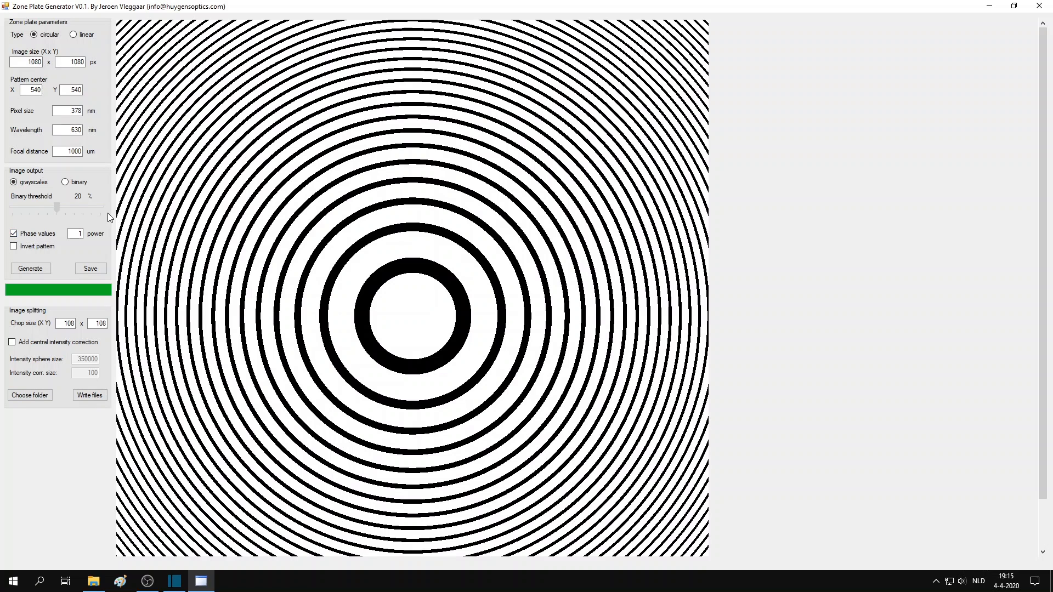
left_click(30, 268)
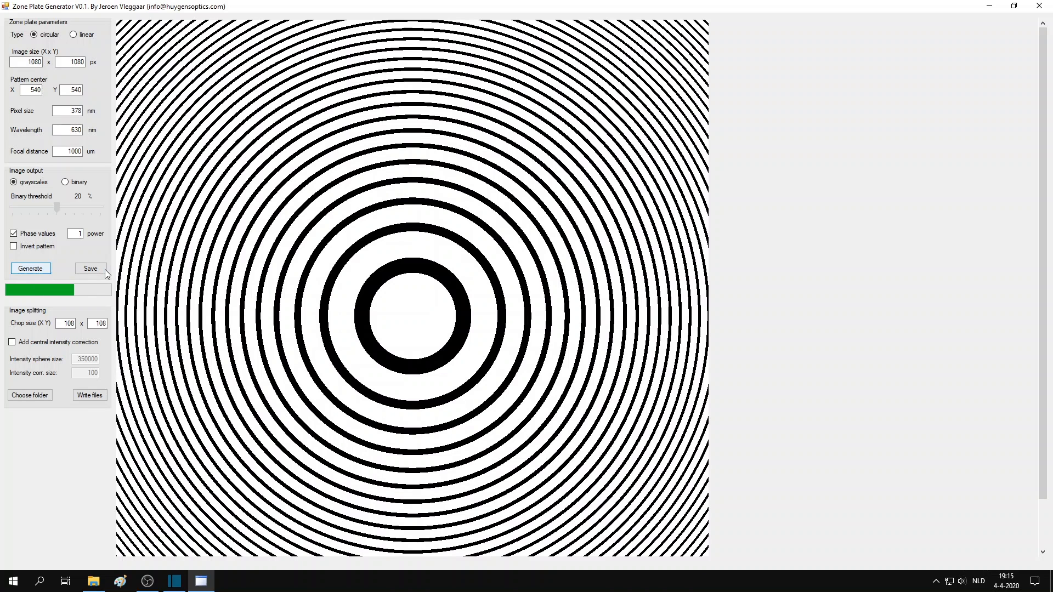
left_click(30, 269)
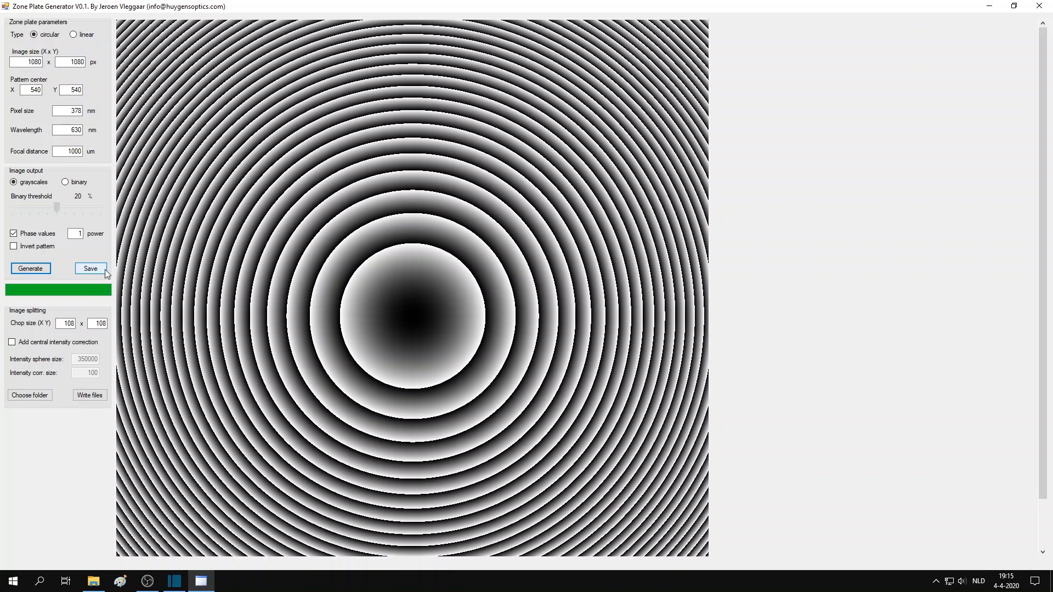
left_click(172, 581)
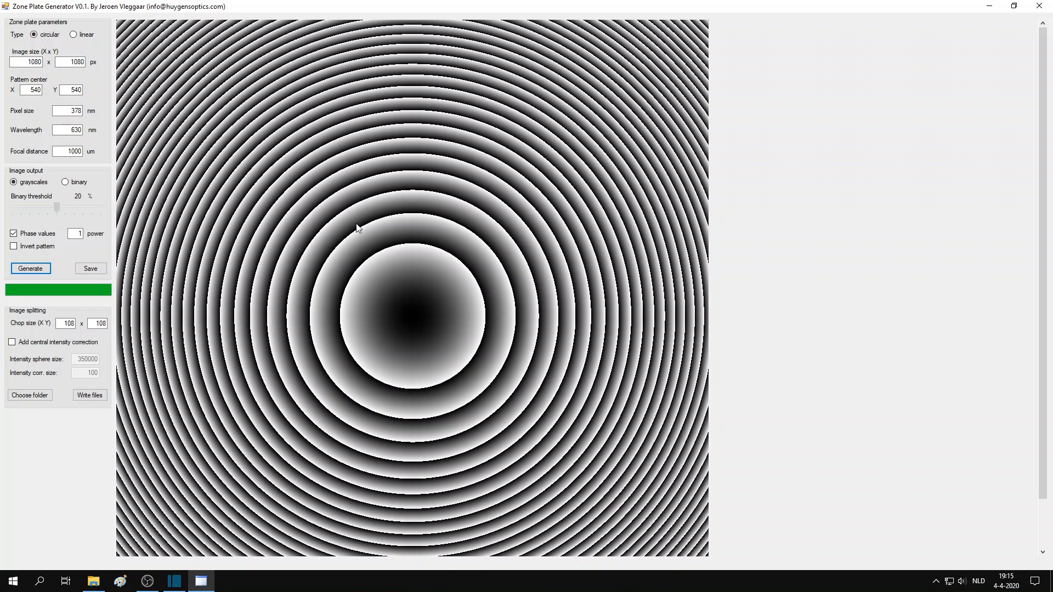
mouse_move(377, 316)
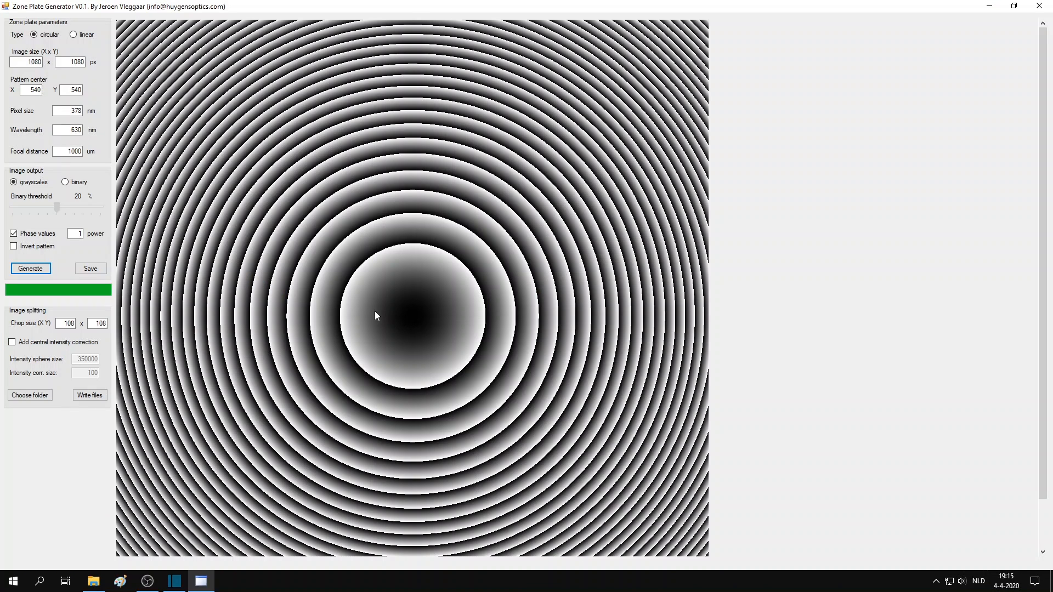
mouse_move(340, 317)
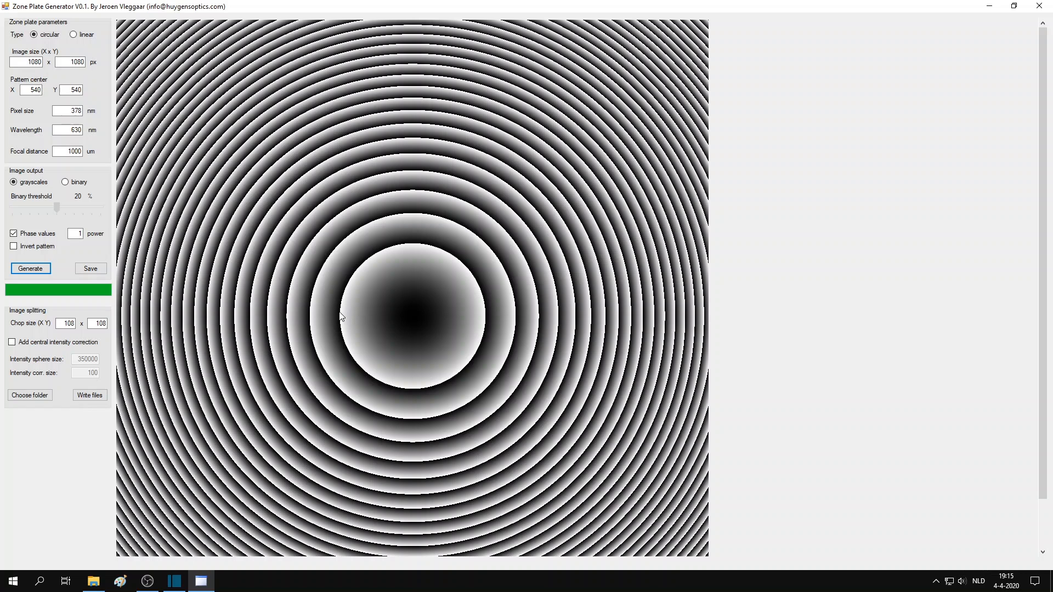
mouse_move(311, 316)
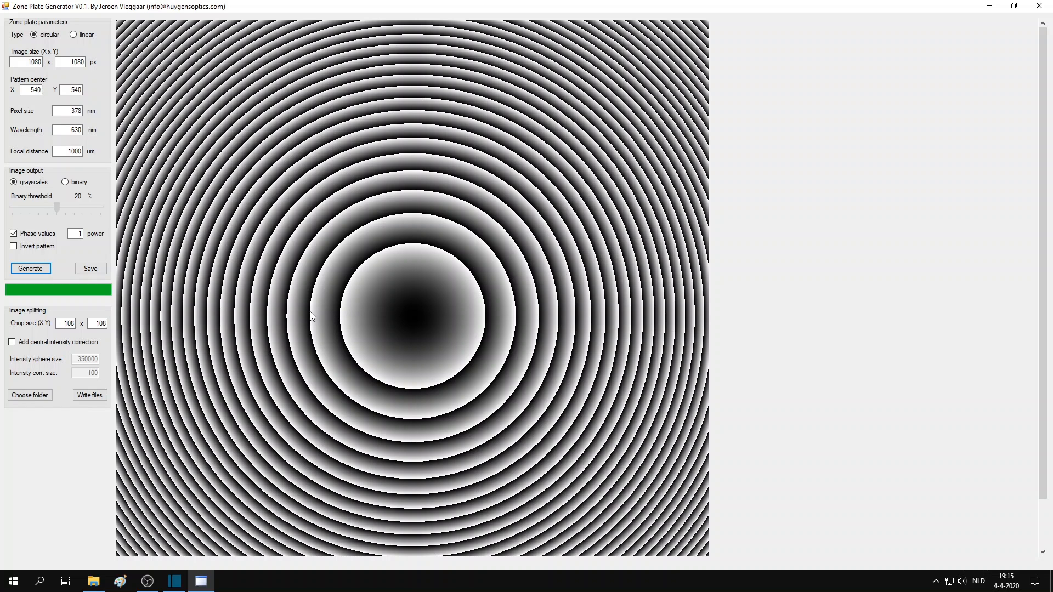